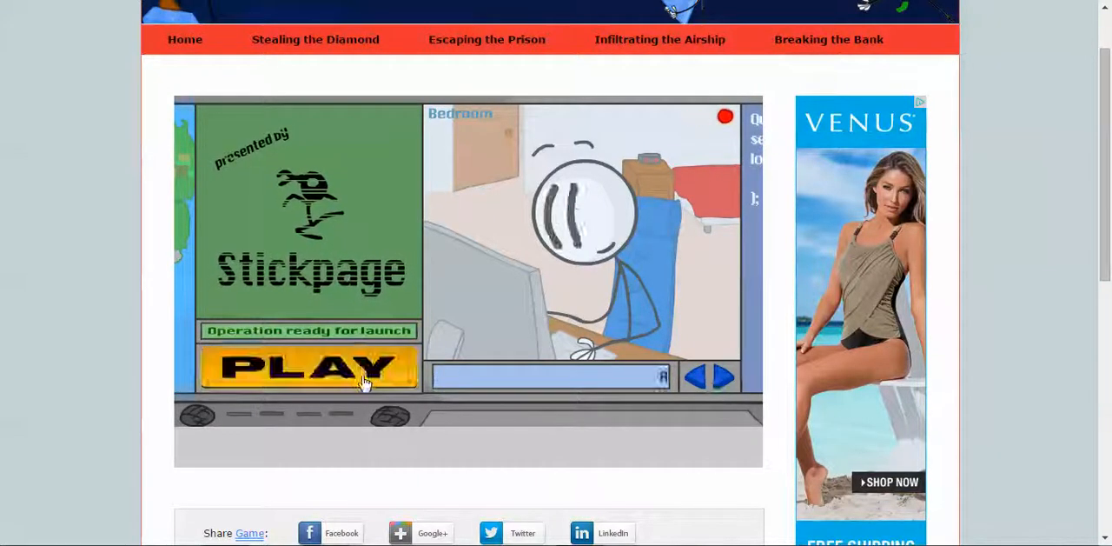
# Launch the game from the Stickpage loader and skip the Puffballs United logo.
pyautogui.click(309, 366)
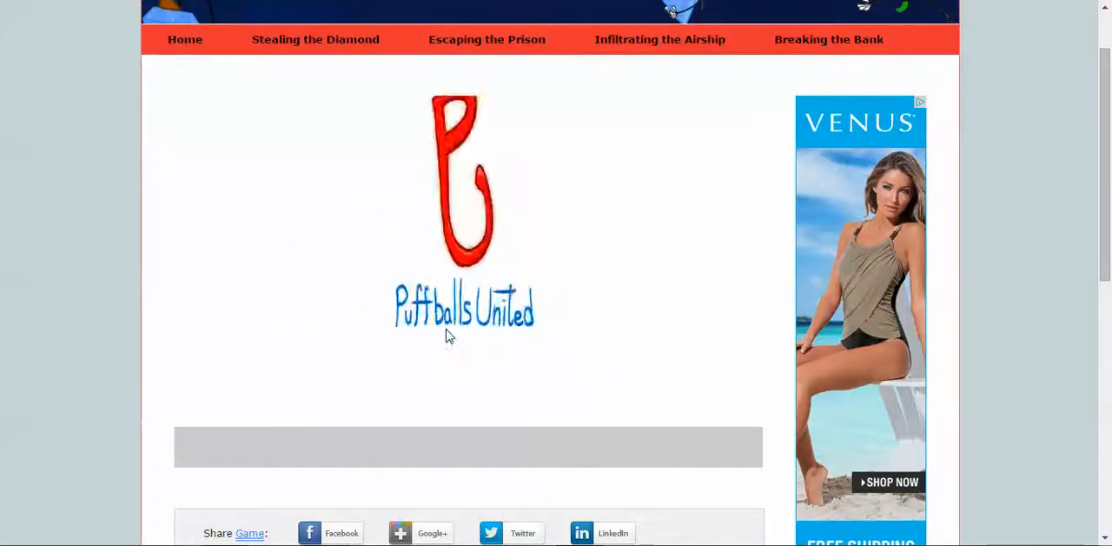
pyautogui.click(659, 39)
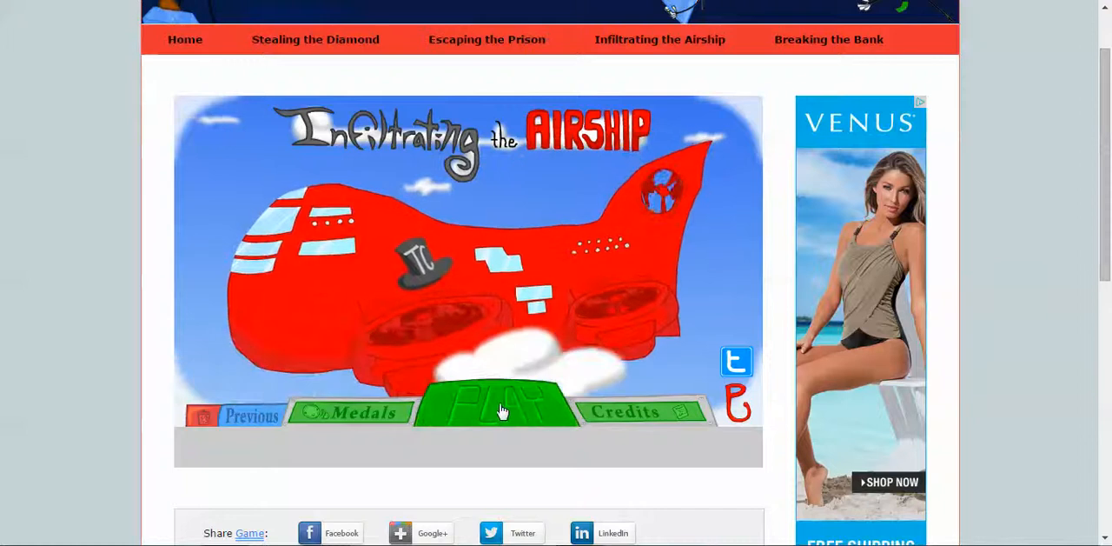
# Start a new game with the green Play button on the title screen.
pyautogui.click(498, 408)
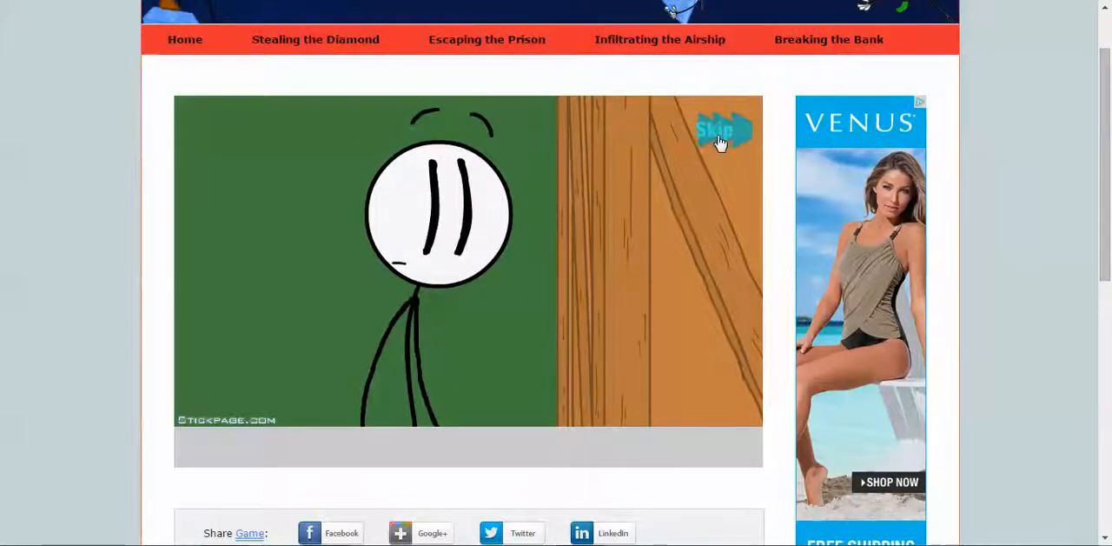
# Skip the opening cutscene and wait for the Metal Fist, Beans or Warp choice.
pyautogui.click(716, 128)
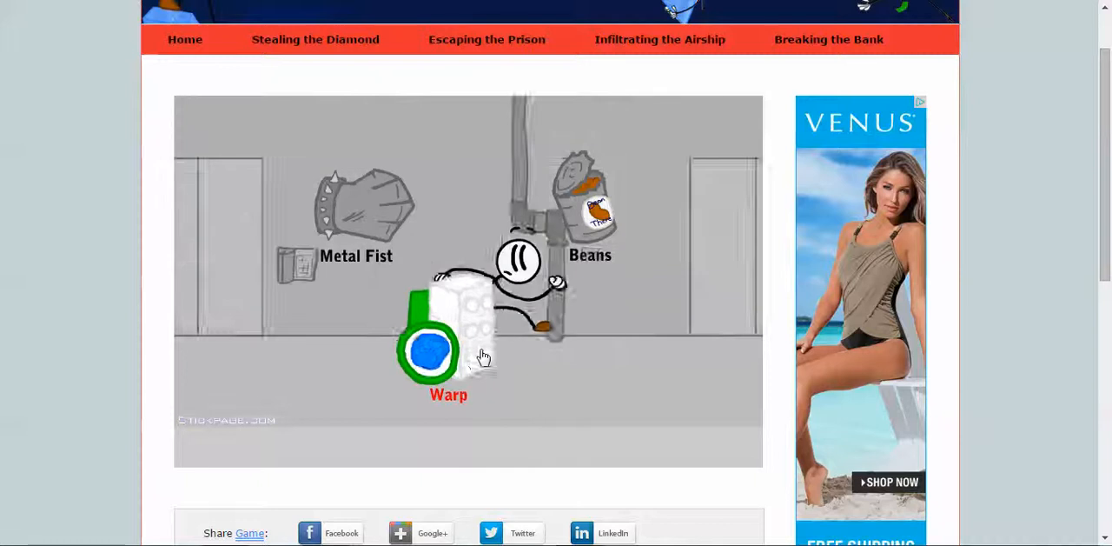
# Choose Warp and continue until choosing Fight brings up the FAIL screen.
pyautogui.click(429, 349)
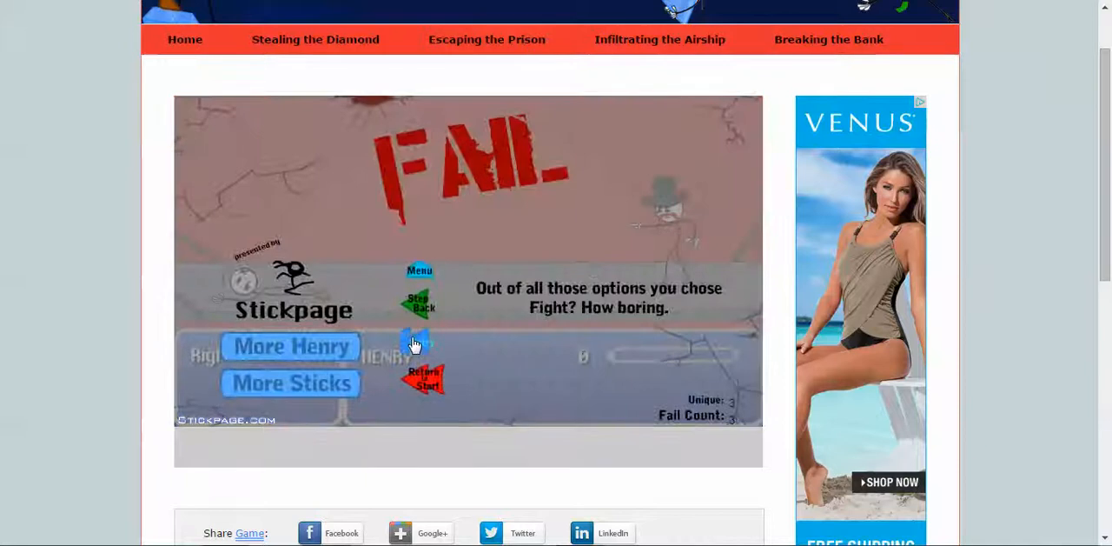
# Retry twice from the FAIL screens to reach the battle against the top-hatted enemy.
pyautogui.click(421, 378)
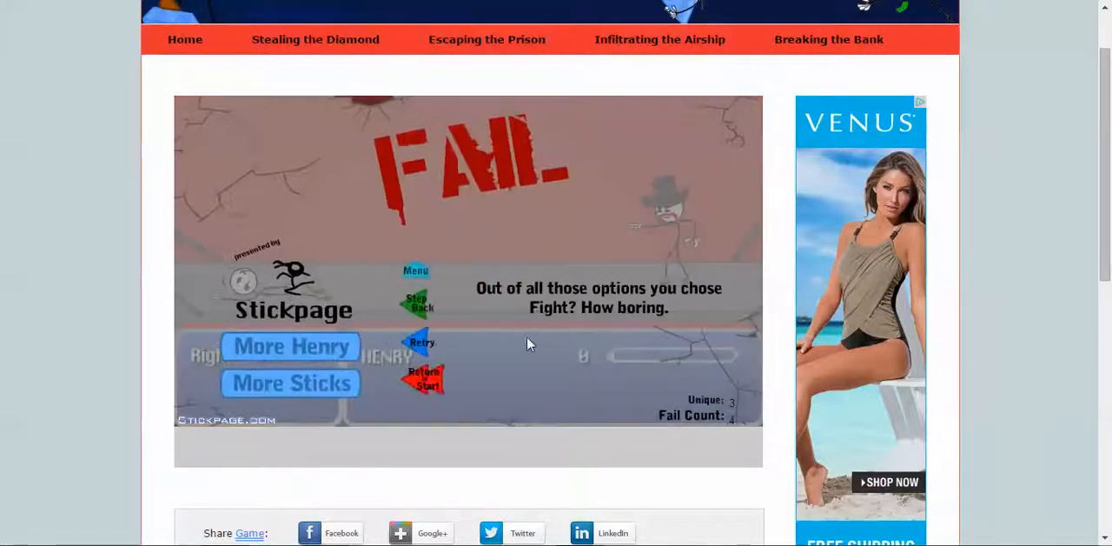
pyautogui.click(421, 342)
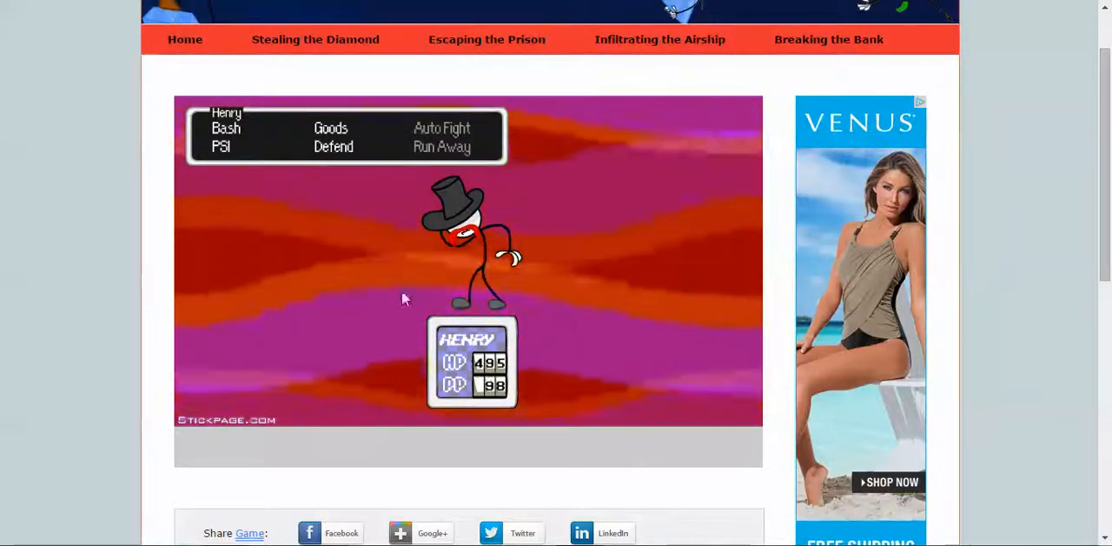
# Pick a battle command, lose, and retry to reach the Parachute, Tank, Dummies or Missile choice.
pyautogui.click(334, 146)
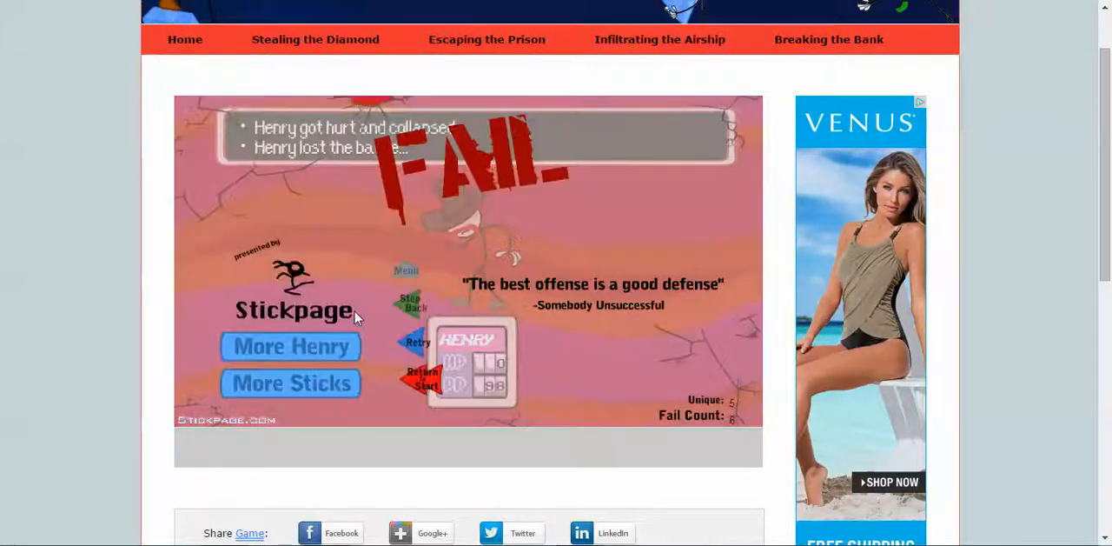
pyautogui.click(418, 342)
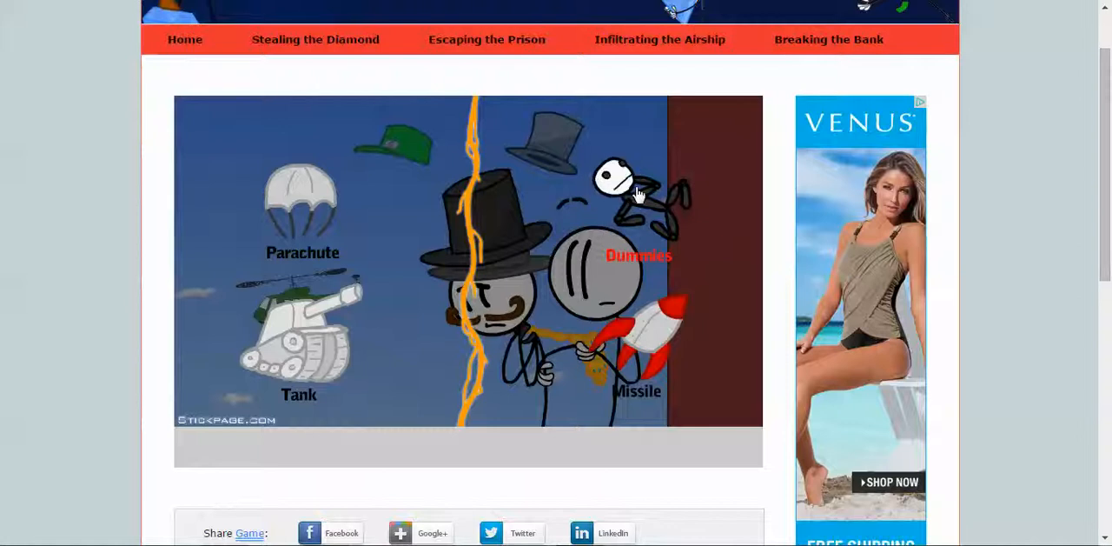
pyautogui.moveTo(625, 208)
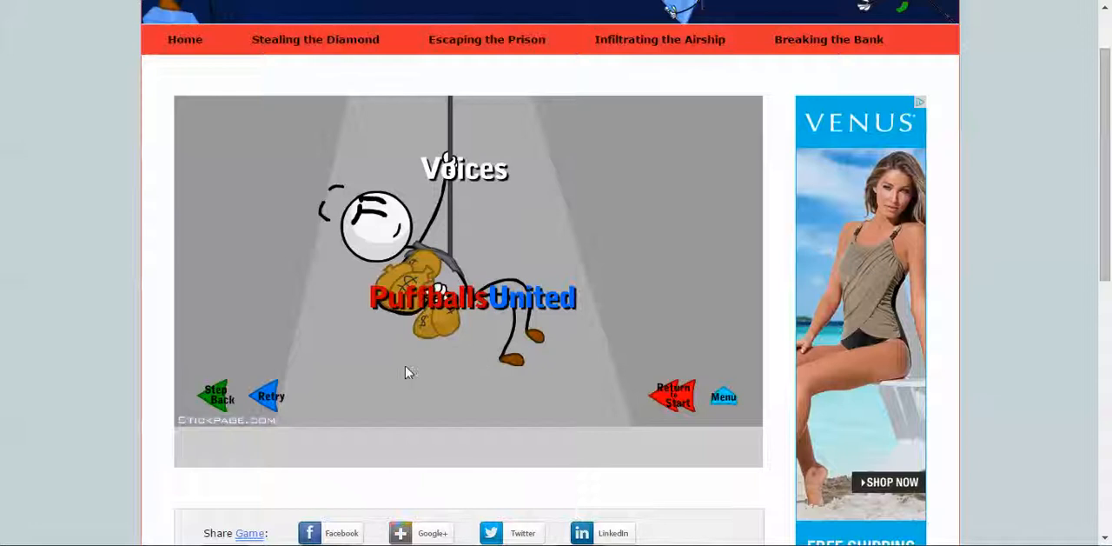
pyautogui.moveTo(390, 418)
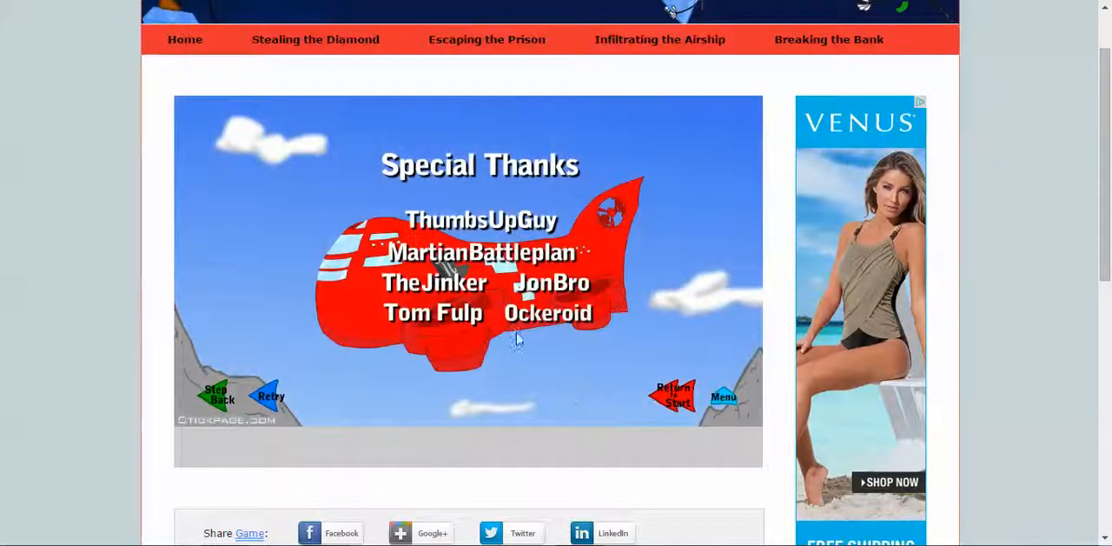
pyautogui.moveTo(504, 385)
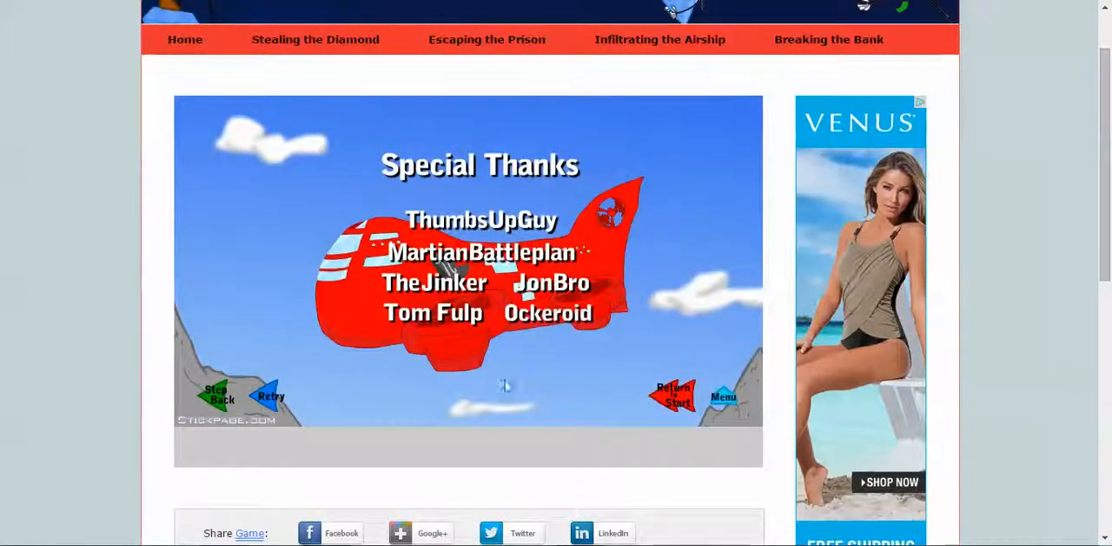